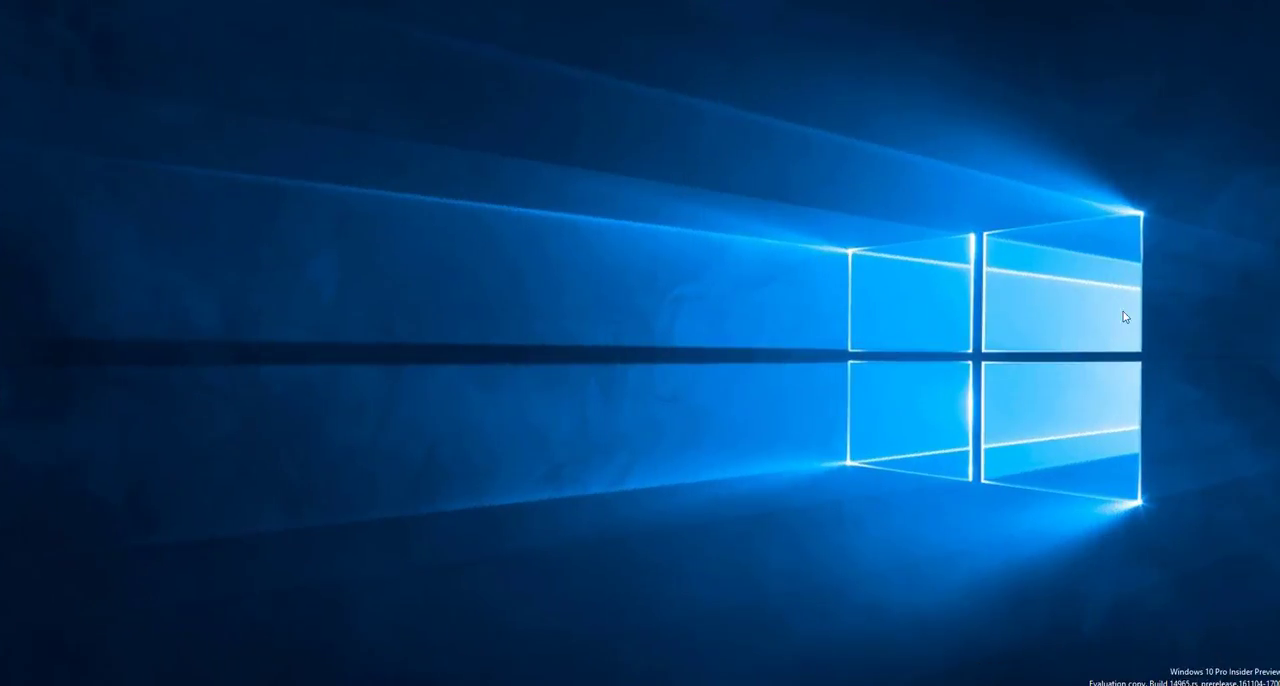
{"action": "mouse_move", "coordinate": [1128, 618]}
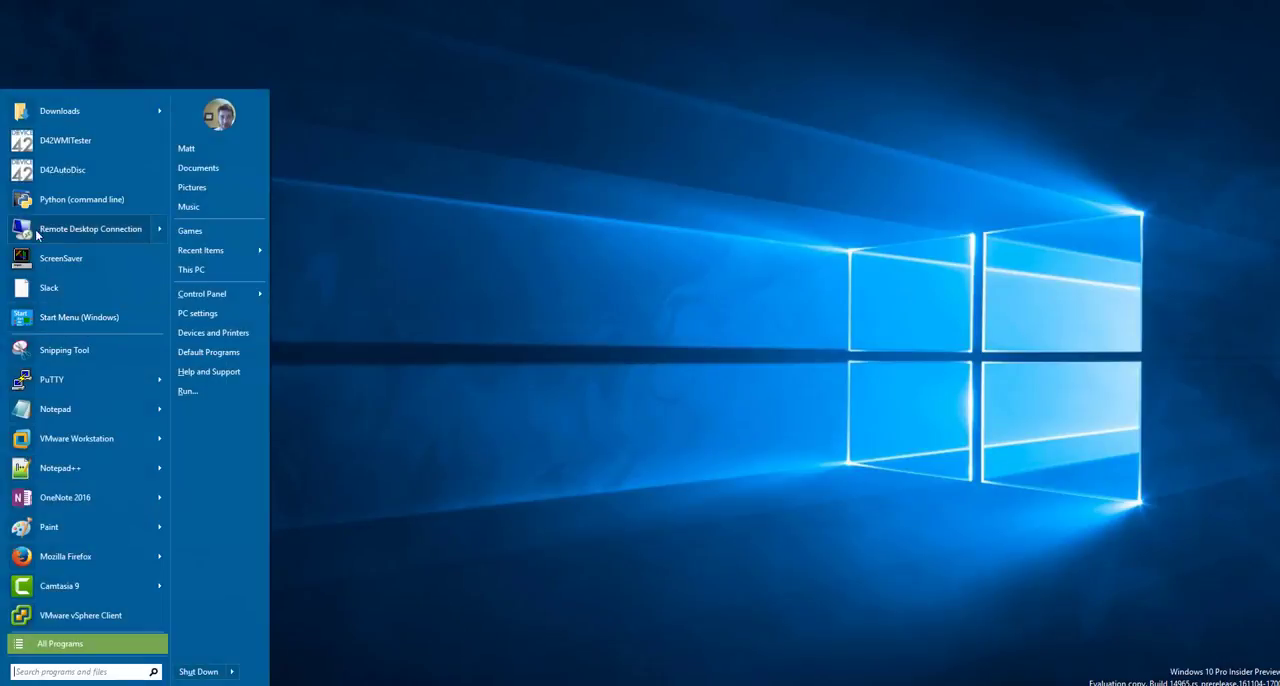
{"action": "mouse_move", "coordinate": [64, 140]}
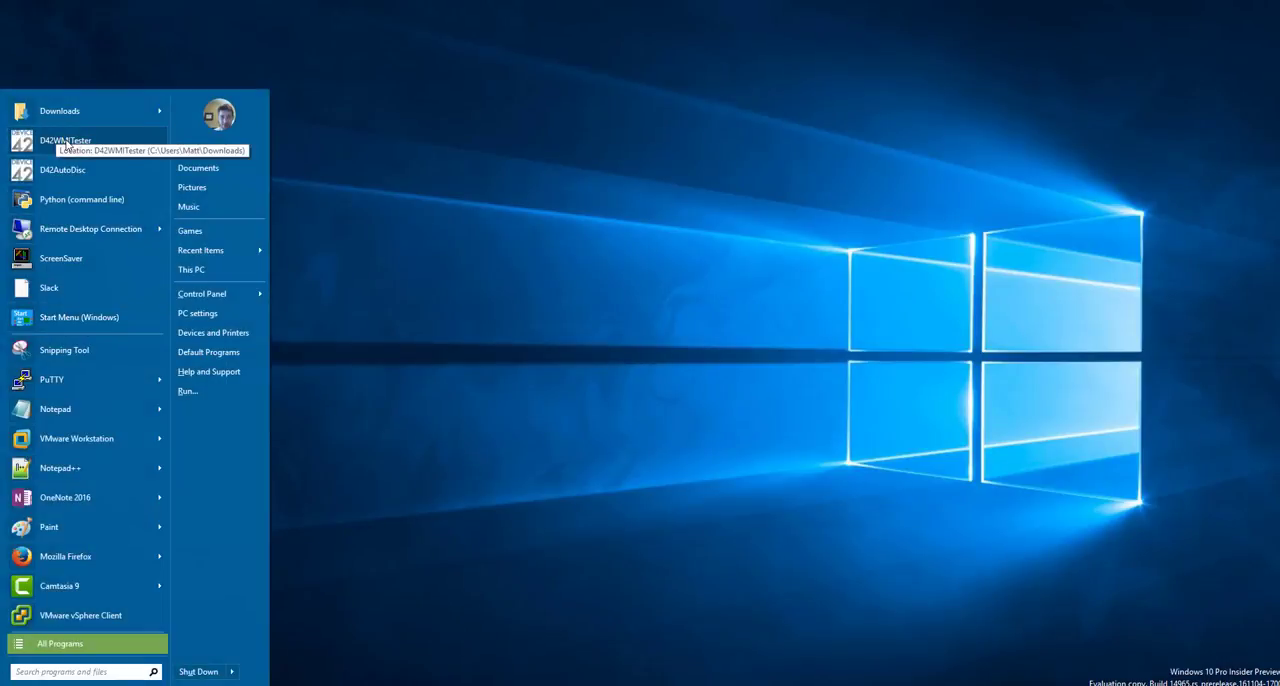
Launch D42WMITester from the Start menu, showing an empty connection form.
{"action": "left_click", "coordinate": [66, 140]}
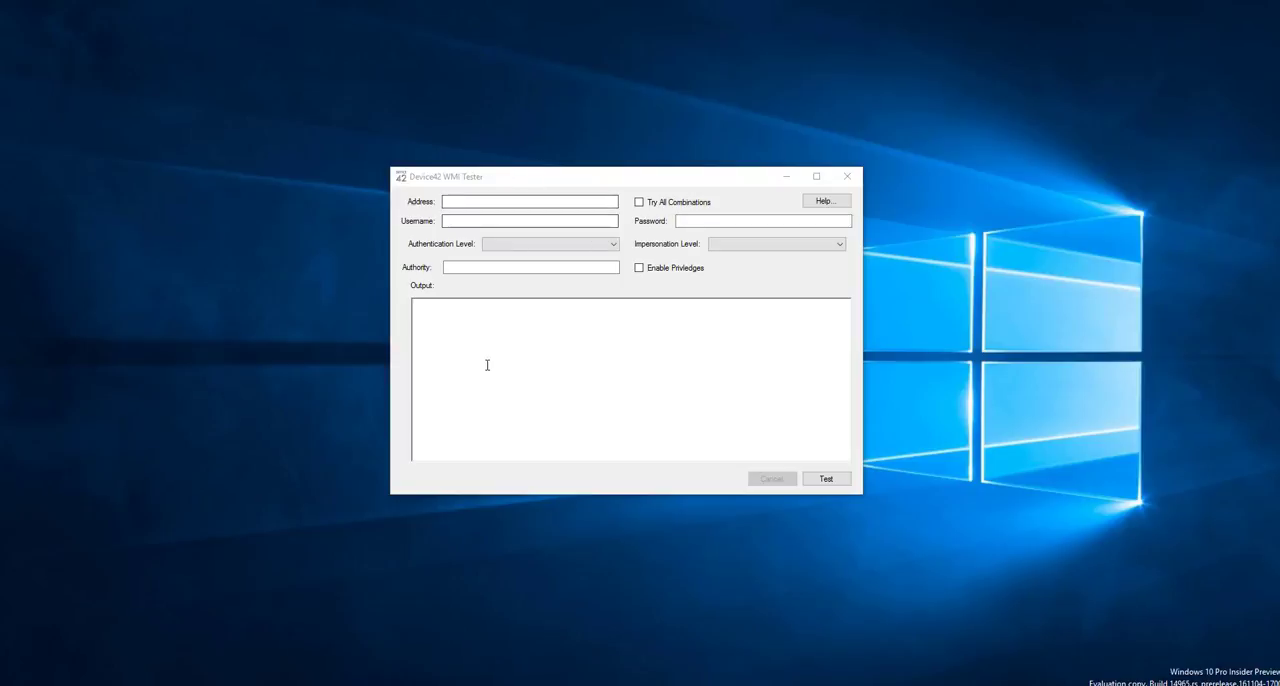
{"action": "mouse_move", "coordinate": [616, 178]}
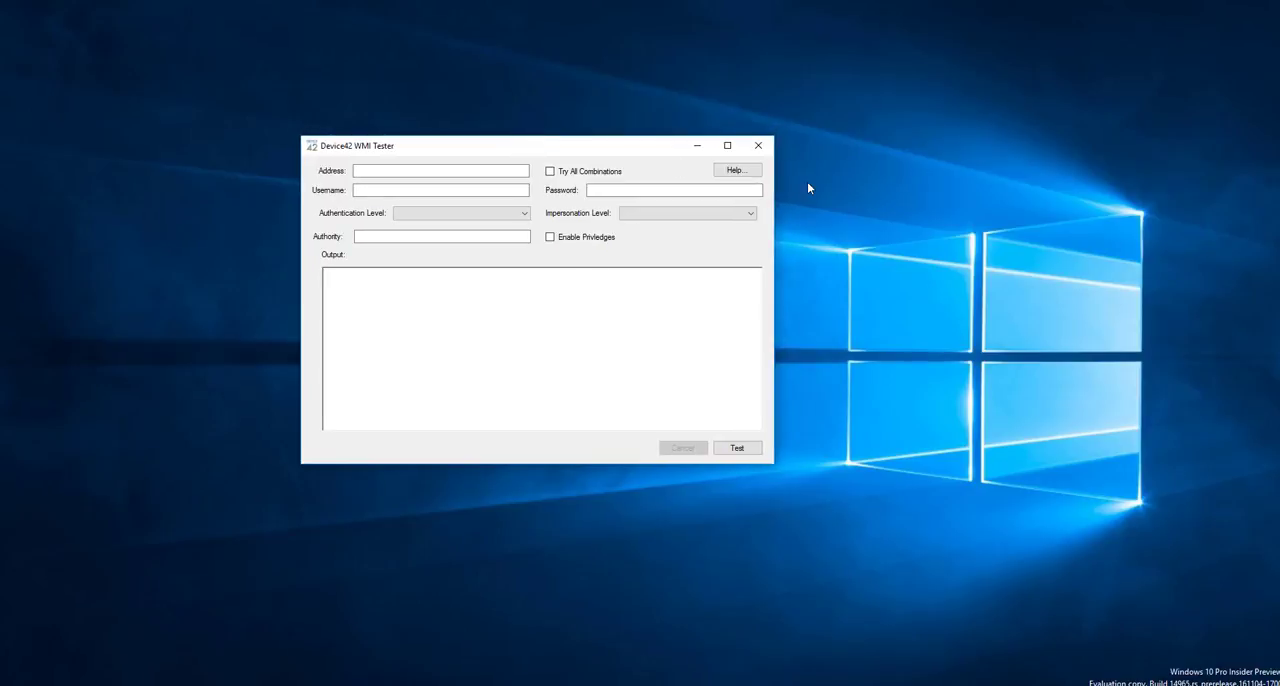
{"action": "mouse_move", "coordinate": [202, 132]}
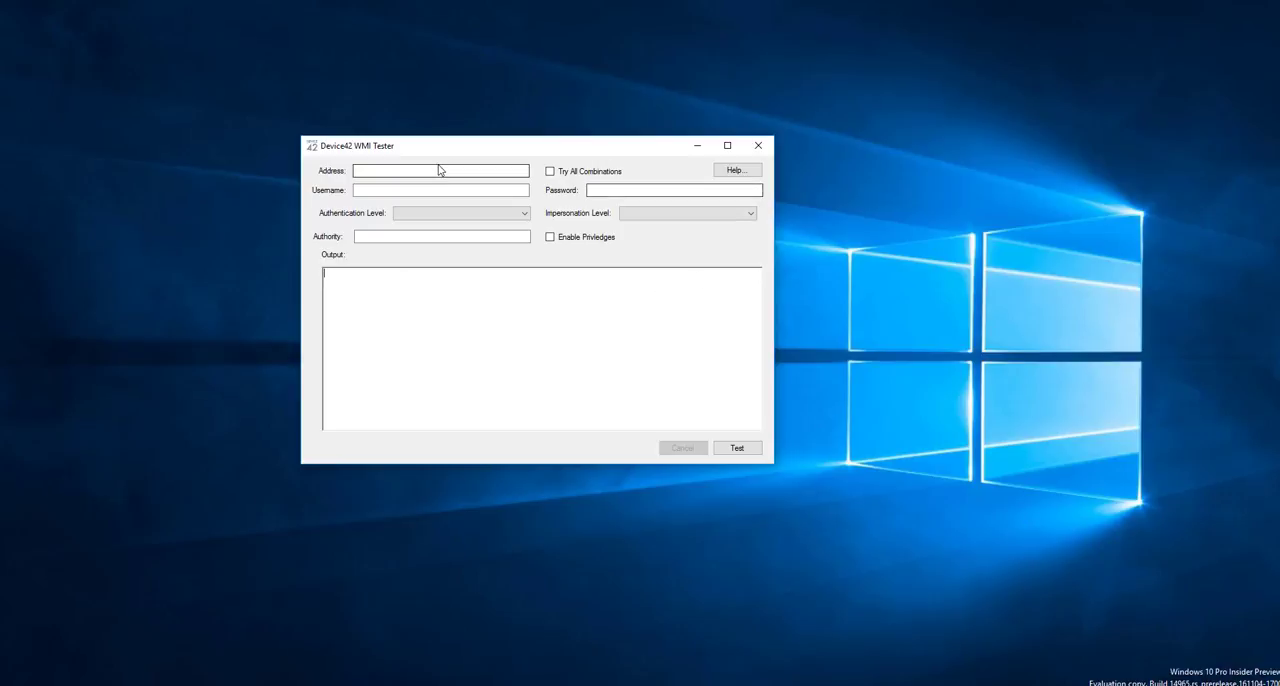
Connect to 10.42.100.199 as administrator with Default authentication and impersonation; result 2 successes, 0 failures.
{"action": "left_click", "coordinate": [440, 170]}
{"action": "type", "text": "10.42.100.199"}
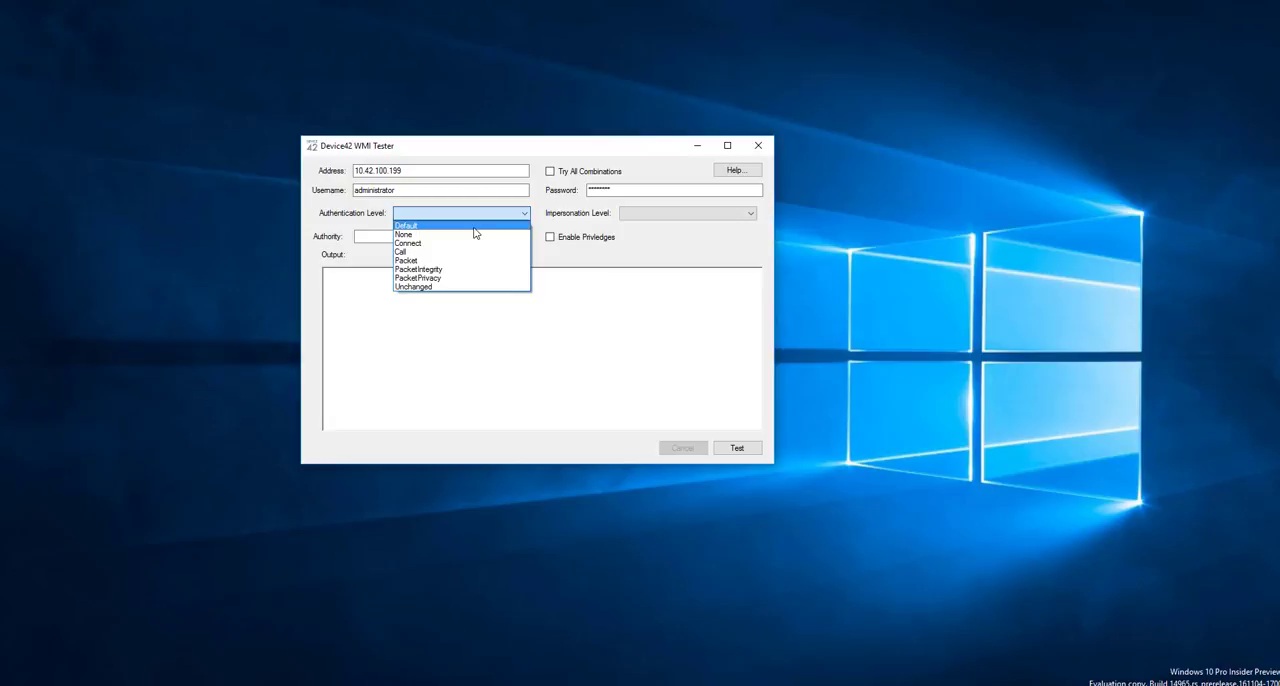
{"action": "left_click", "coordinate": [408, 226]}
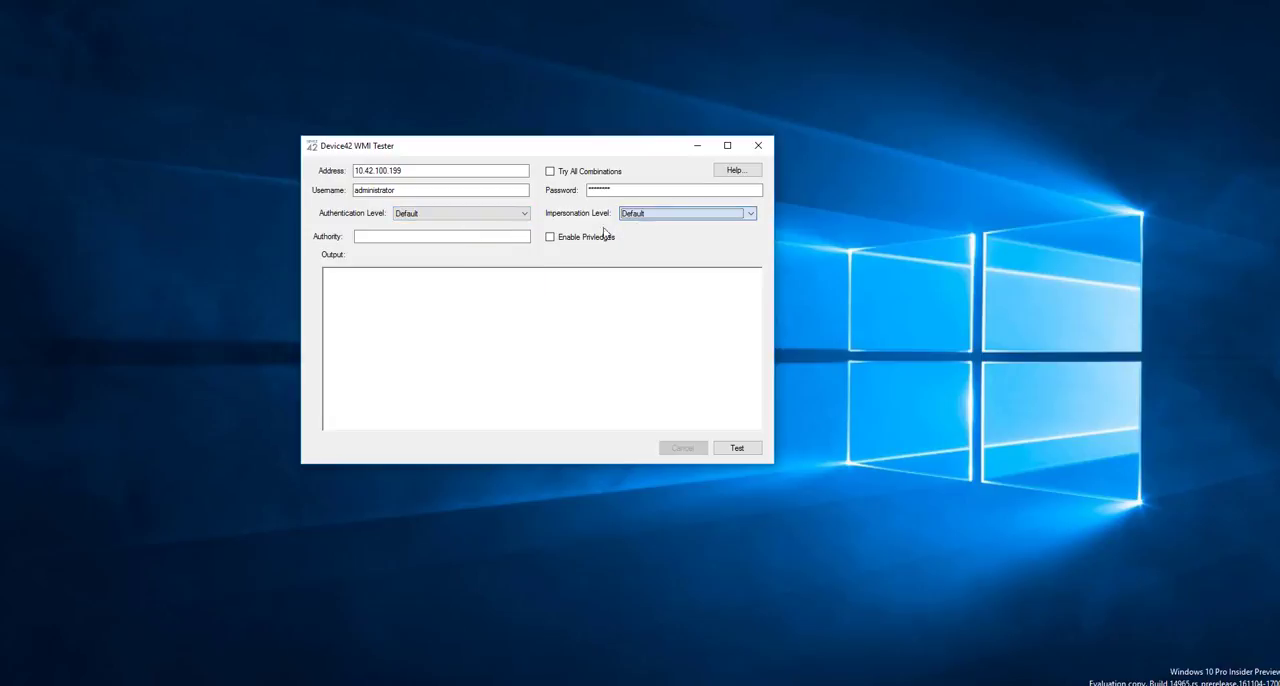
{"action": "left_click", "coordinate": [442, 236]}
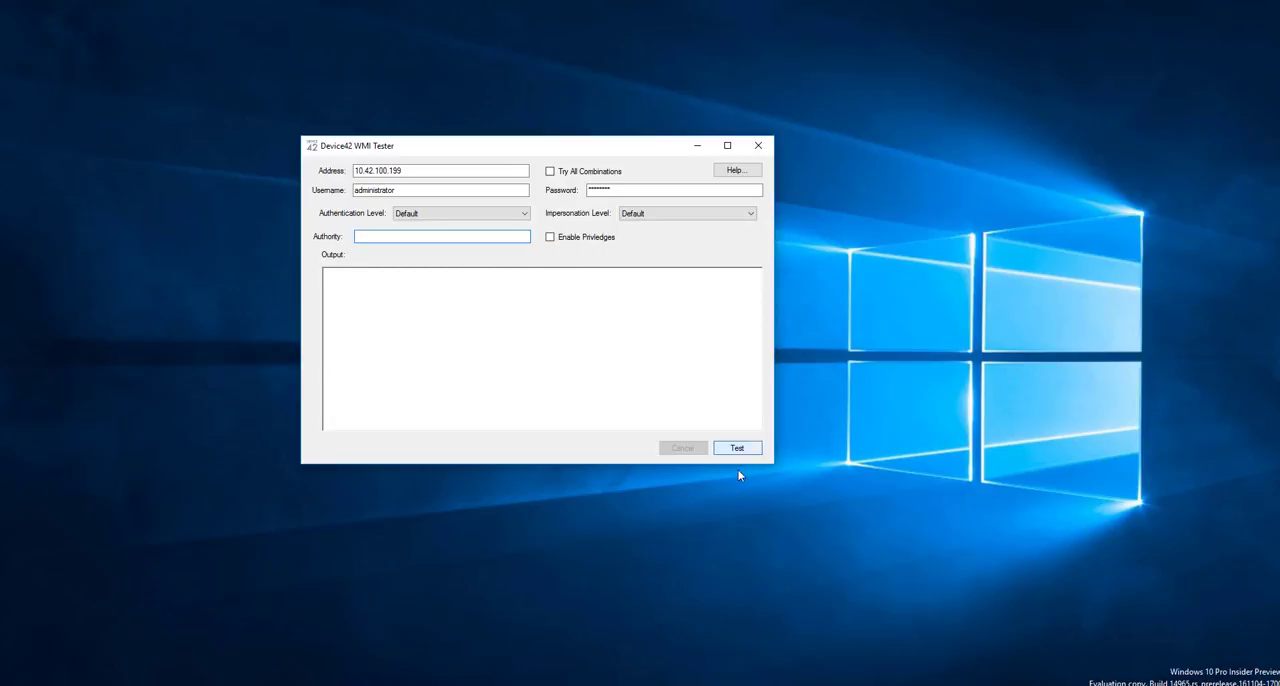
{"action": "left_click", "coordinate": [736, 448]}
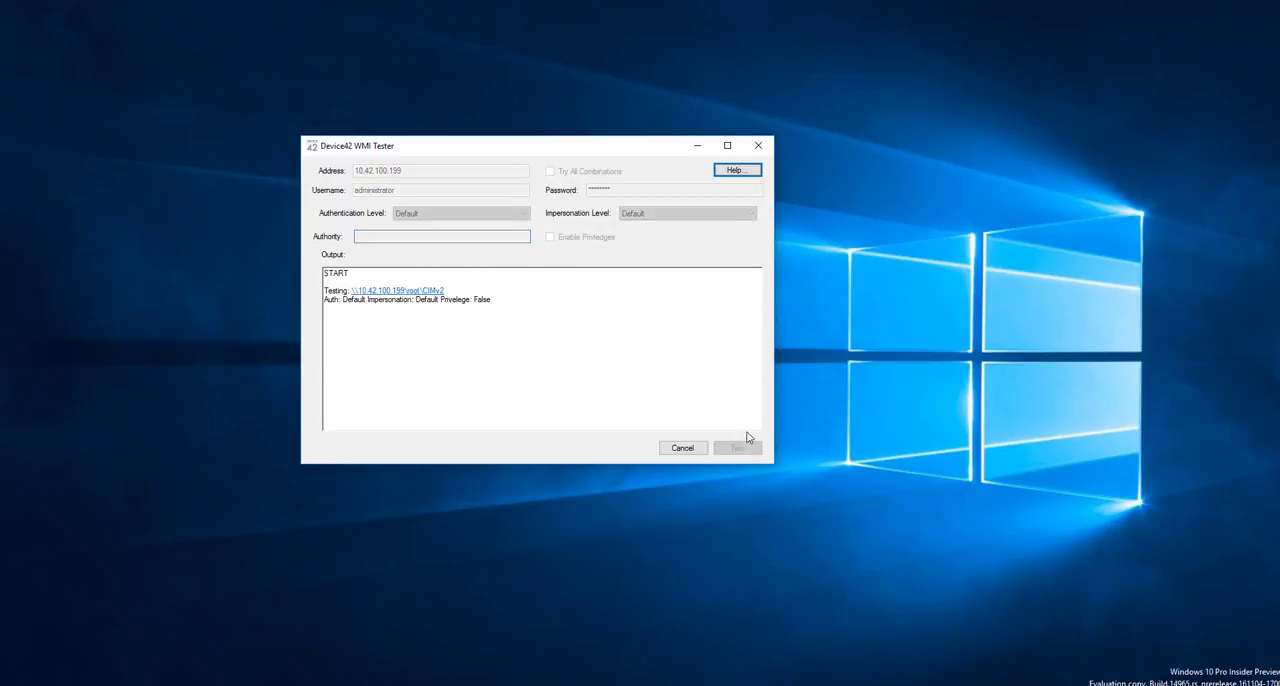
{"action": "left_click", "coordinate": [736, 448]}
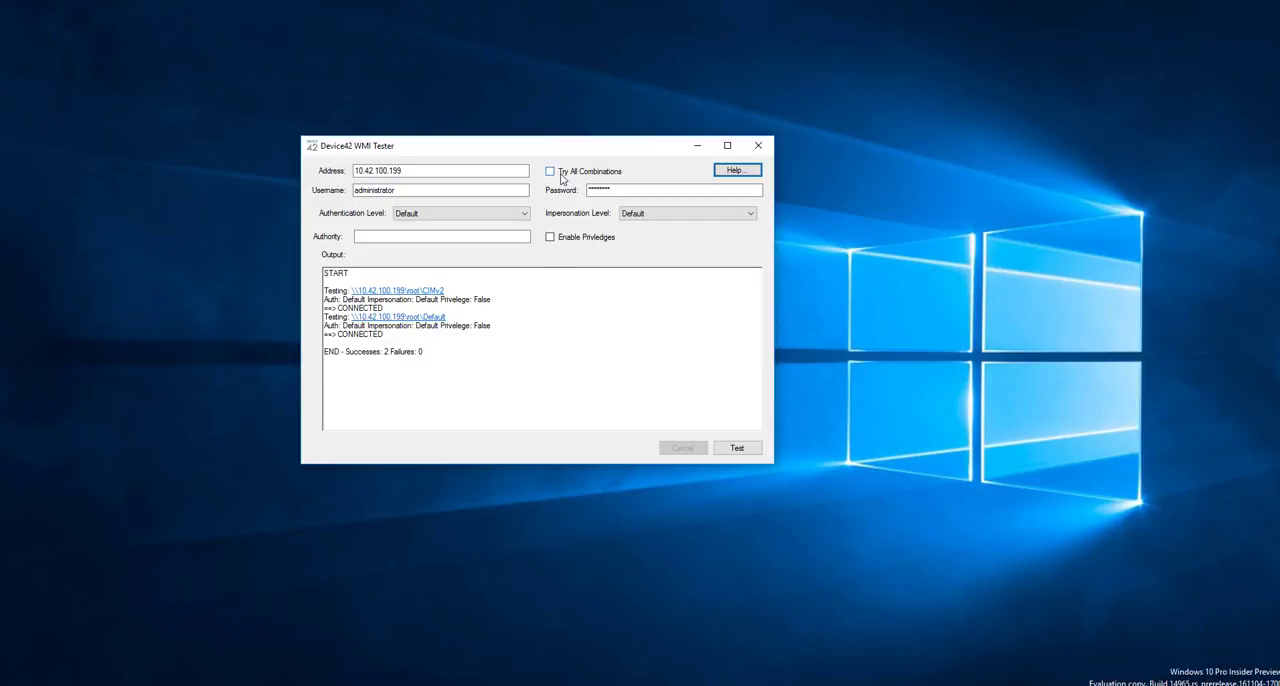
Enable Try All Combinations and rerun the test, reviewing the accumulating CONNECTED results.
{"action": "left_click", "coordinate": [548, 172]}
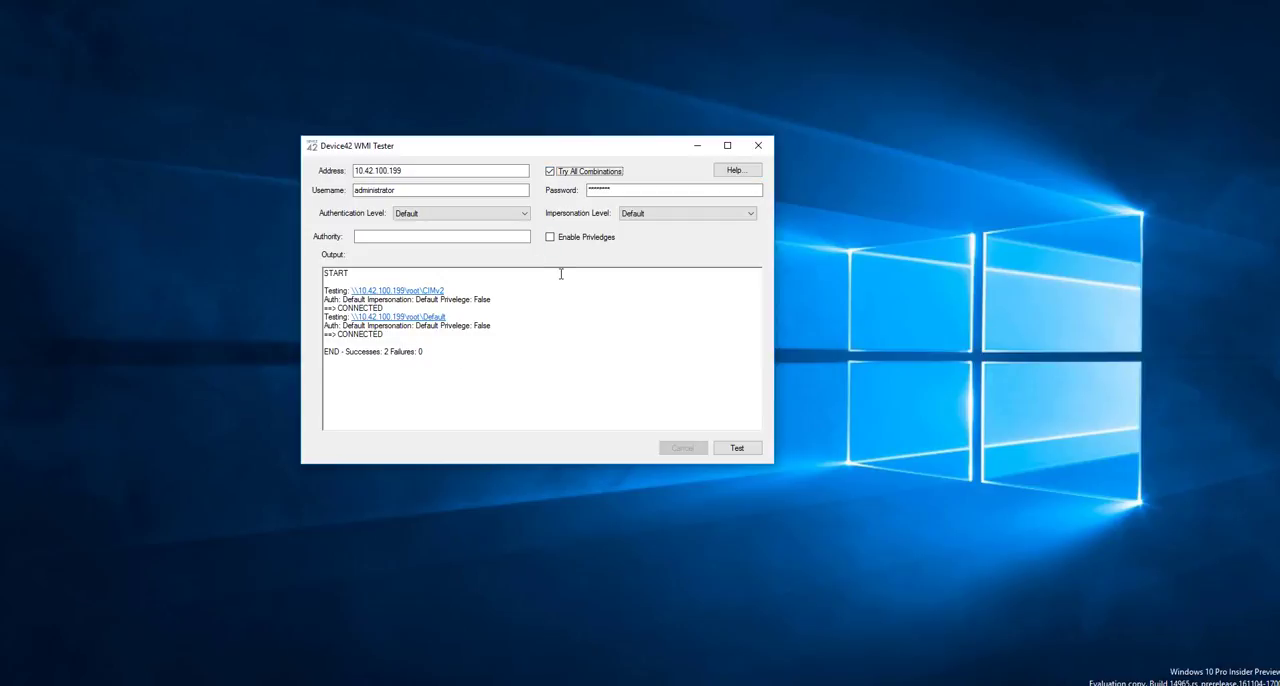
{"action": "left_click", "coordinate": [736, 448]}
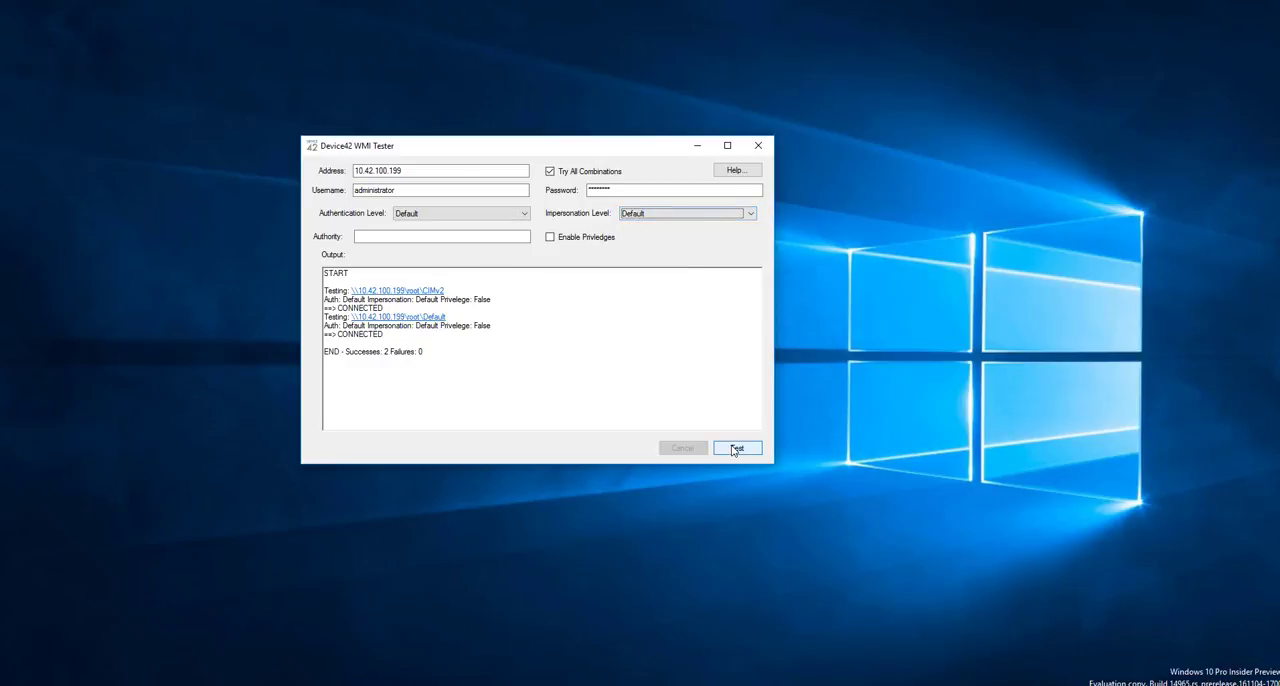
{"action": "left_click", "coordinate": [738, 448]}
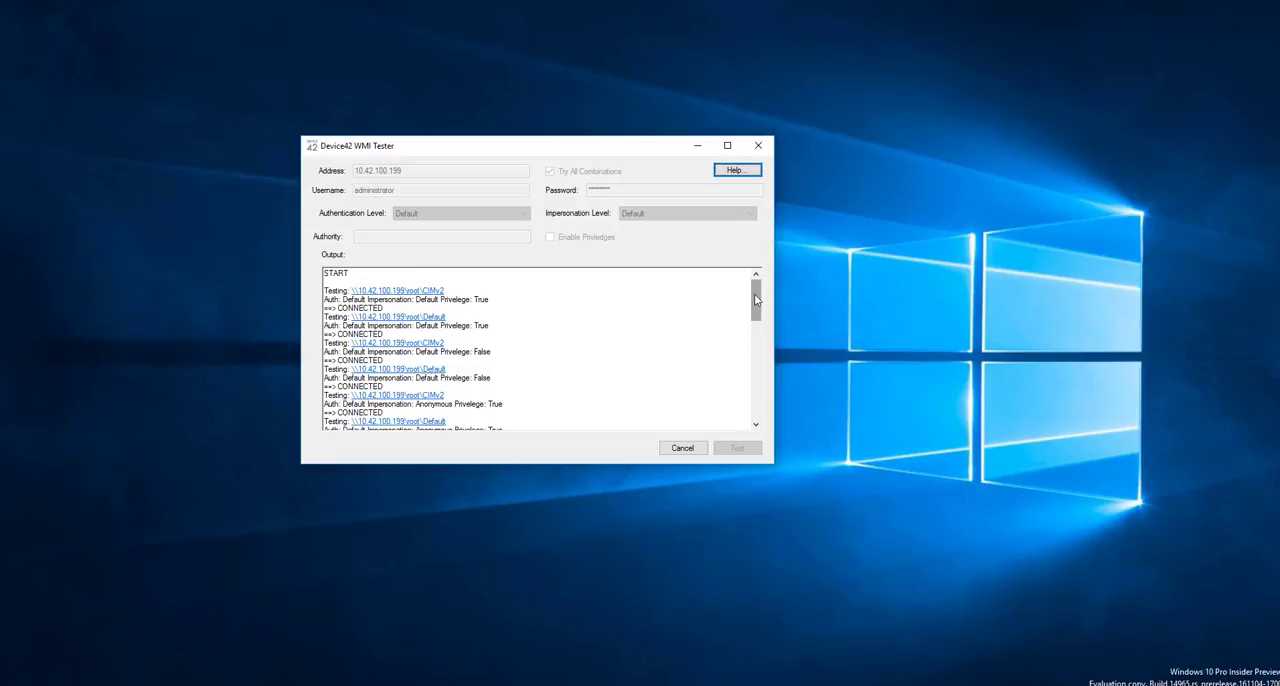
{"action": "scroll", "scroll_direction": "down", "scroll_amount": 3}
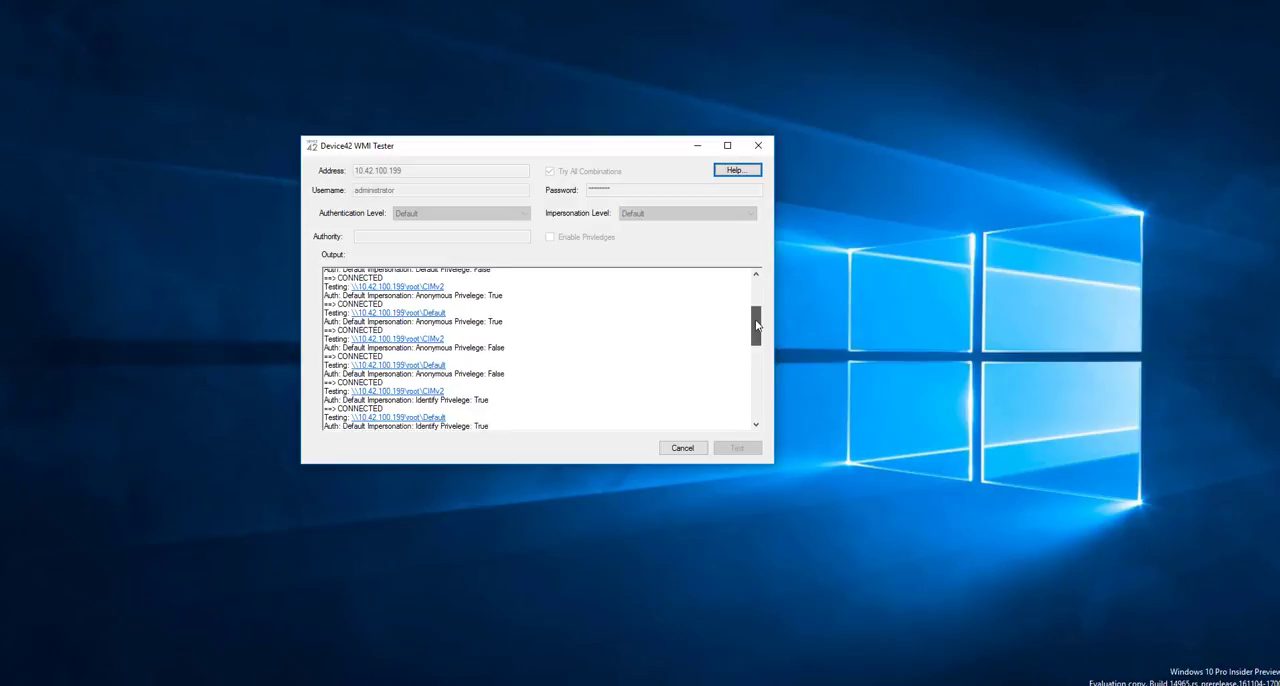
{"action": "scroll", "scroll_direction": "down", "scroll_amount": 3}
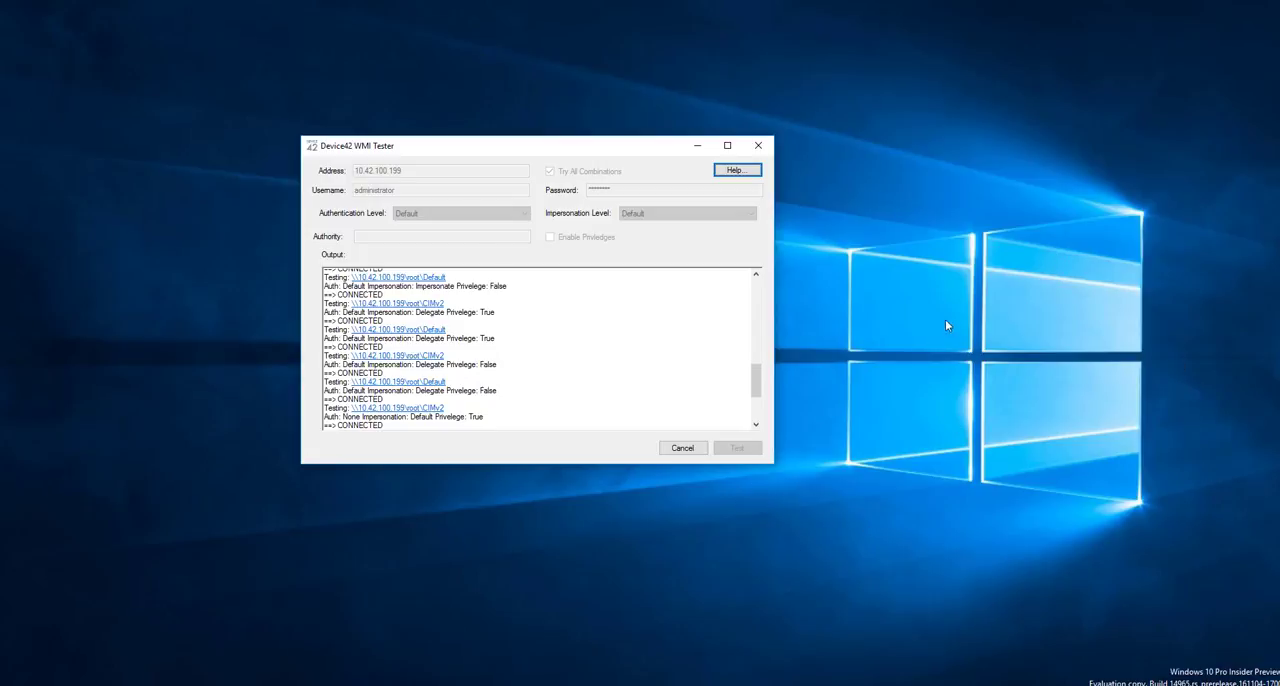
{"action": "mouse_move", "coordinate": [776, 284]}
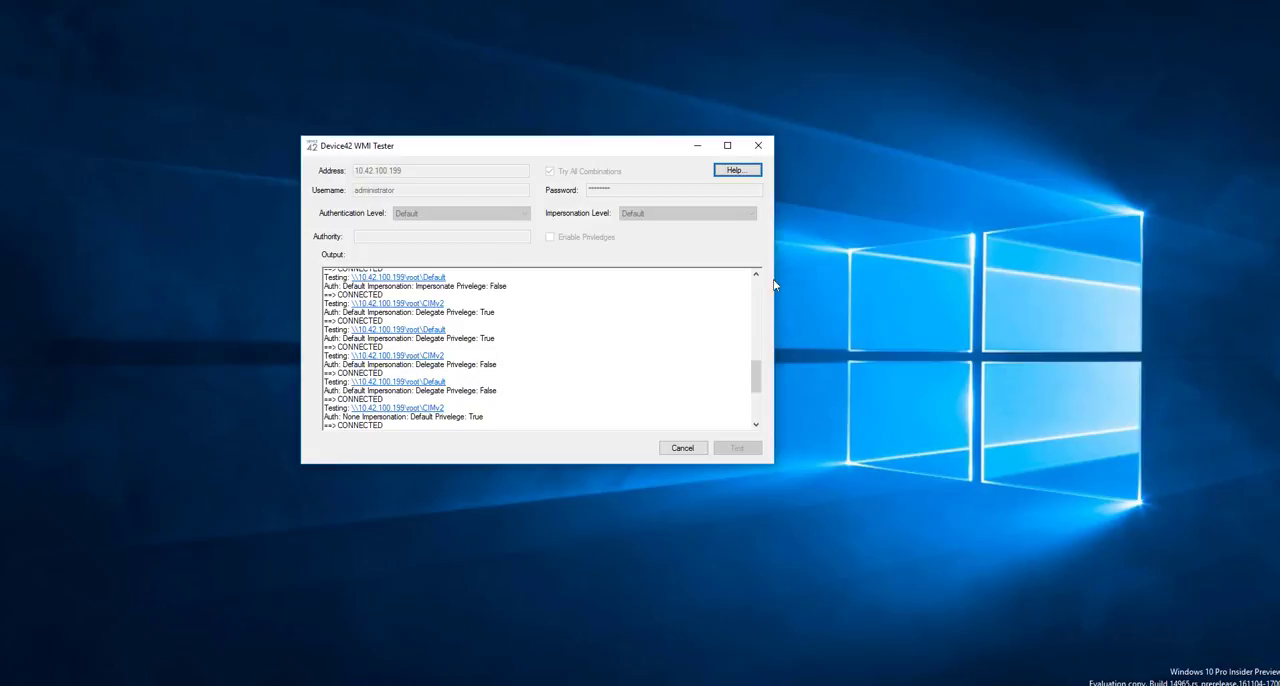
{"action": "mouse_move", "coordinate": [892, 314]}
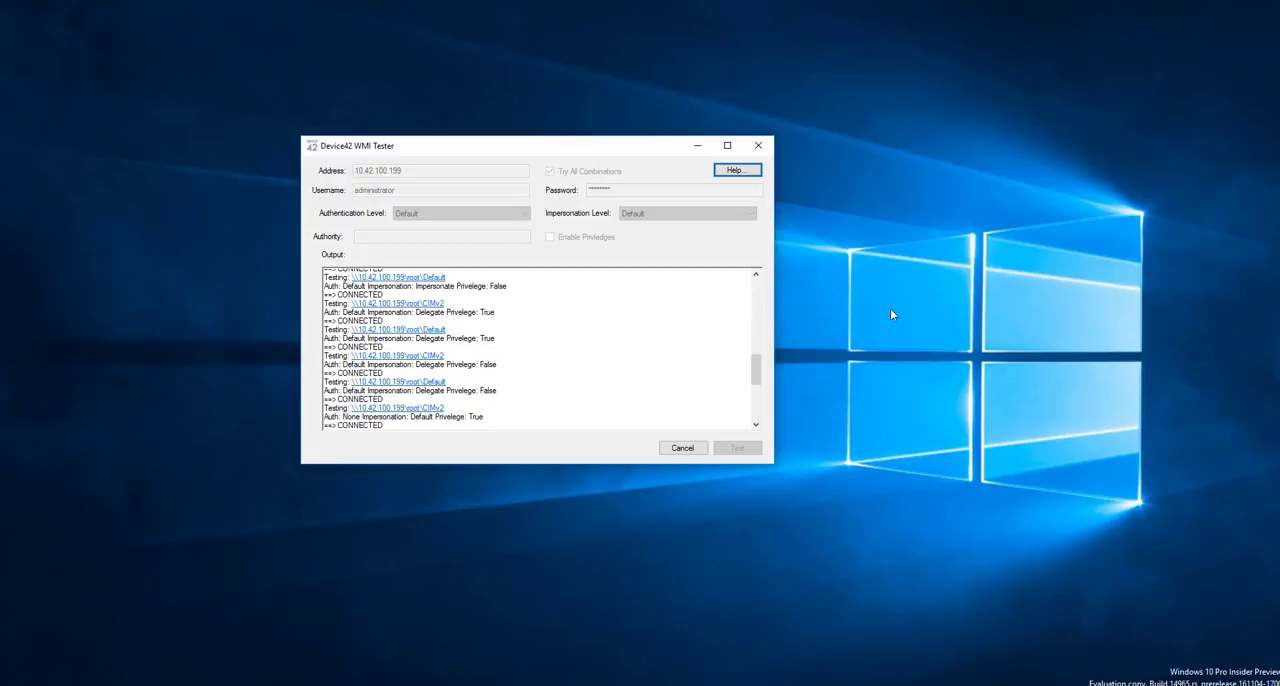
{"action": "mouse_move", "coordinate": [392, 258]}
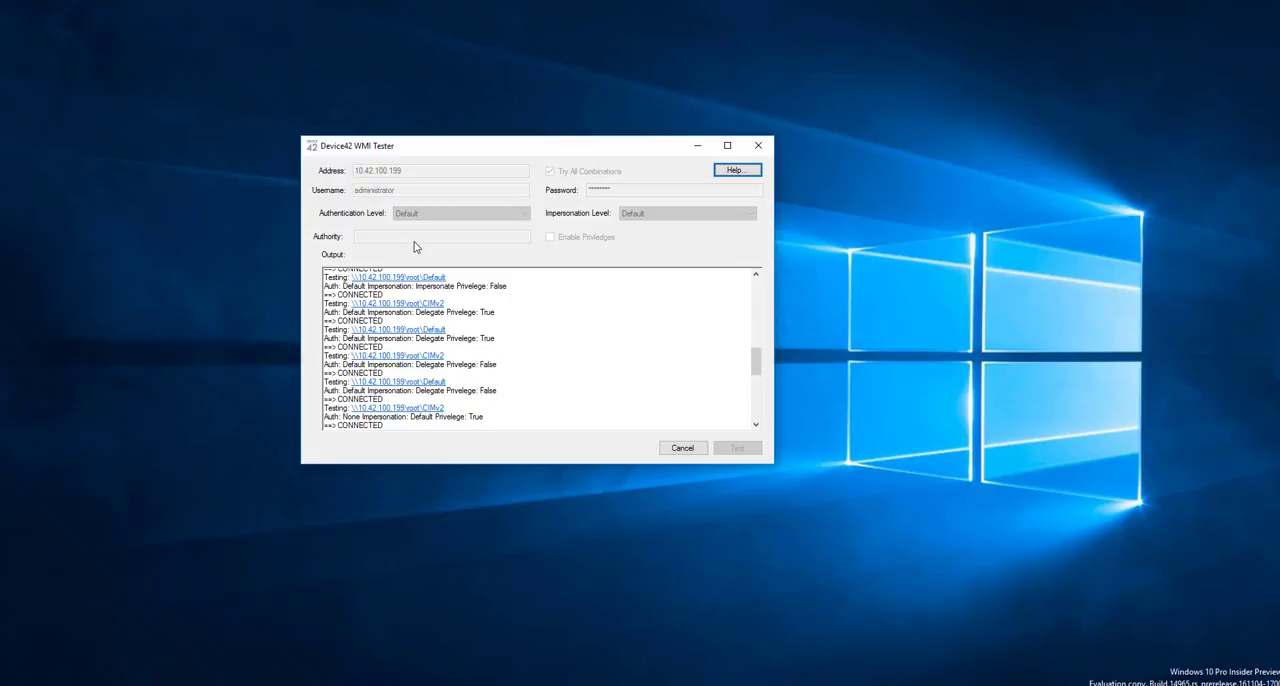
{"action": "mouse_move", "coordinate": [376, 240]}
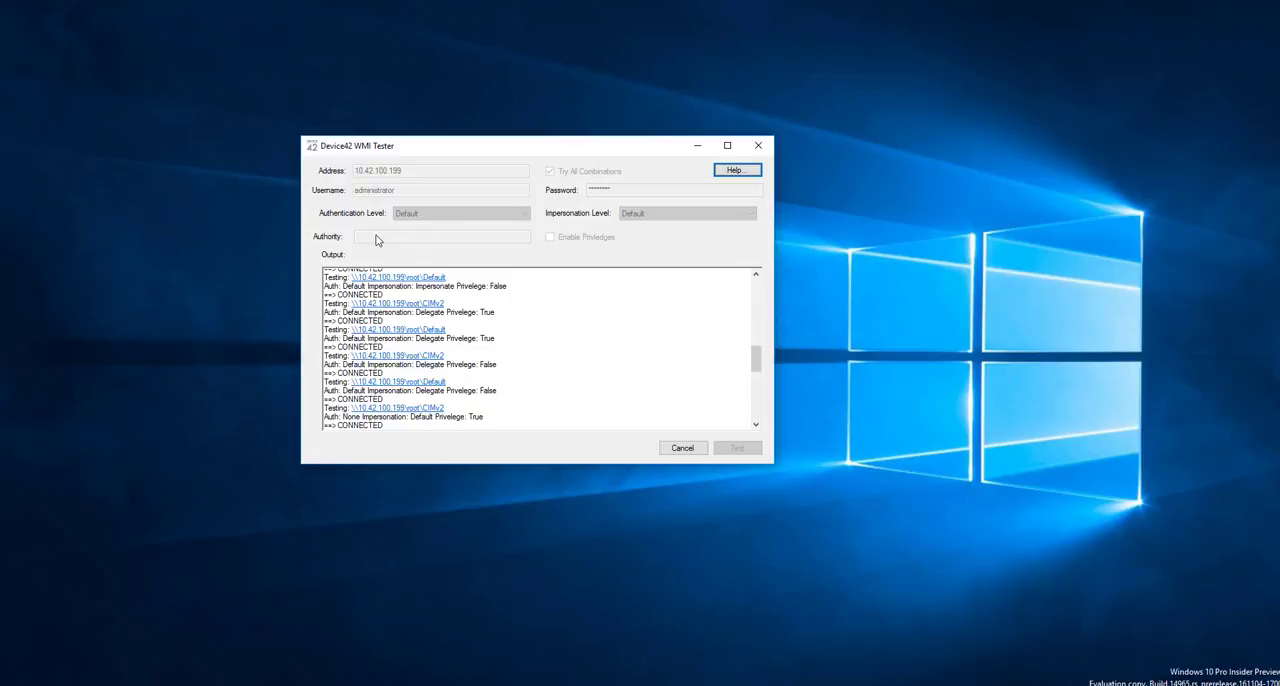
{"action": "mouse_move", "coordinate": [380, 240]}
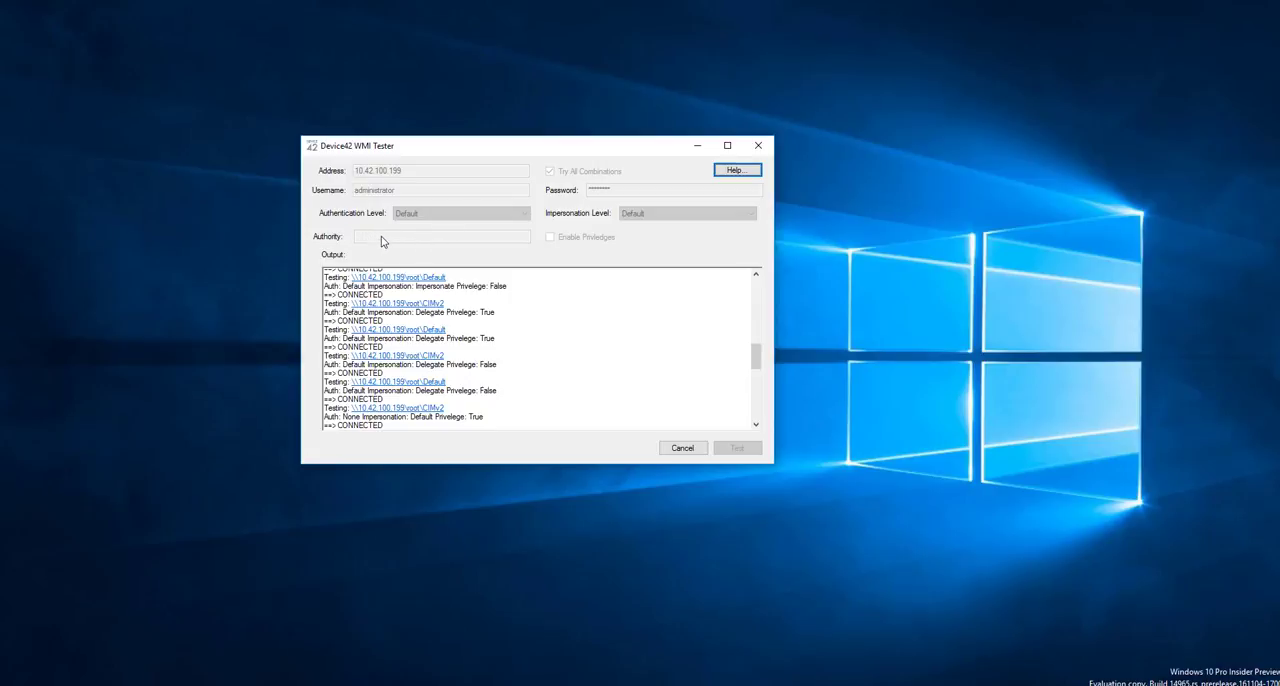
{"action": "mouse_move", "coordinate": [412, 248]}
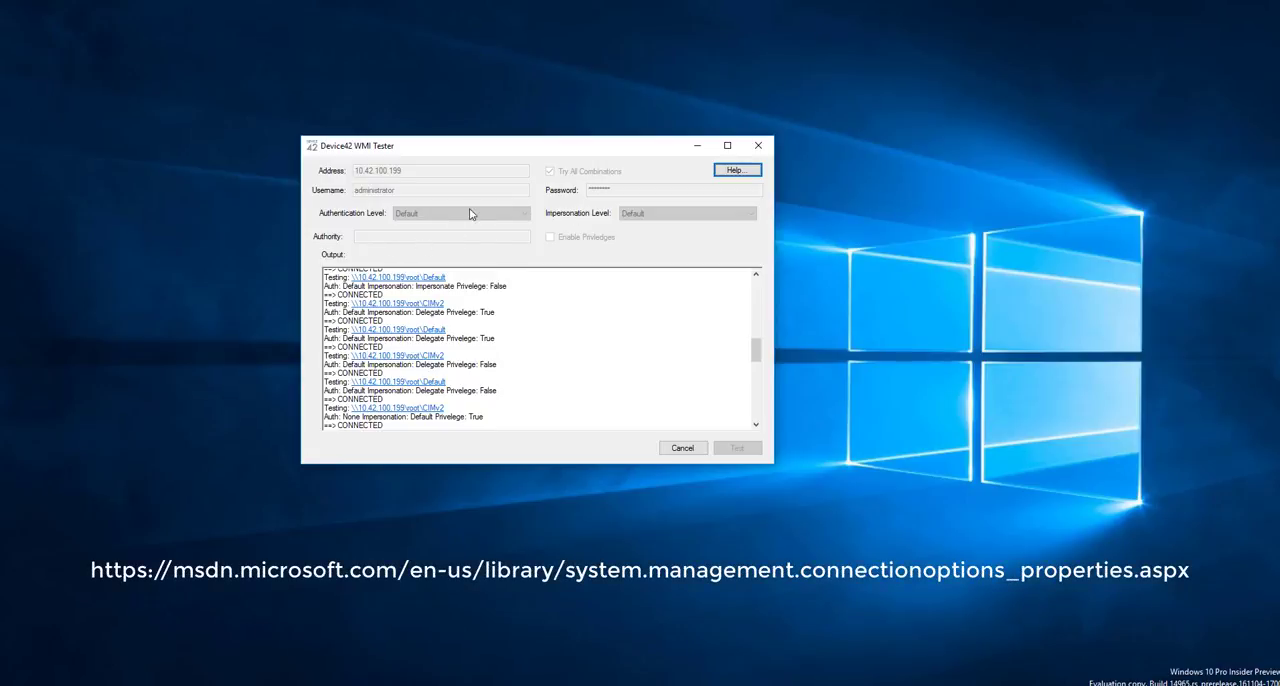
{"action": "mouse_move", "coordinate": [504, 204]}
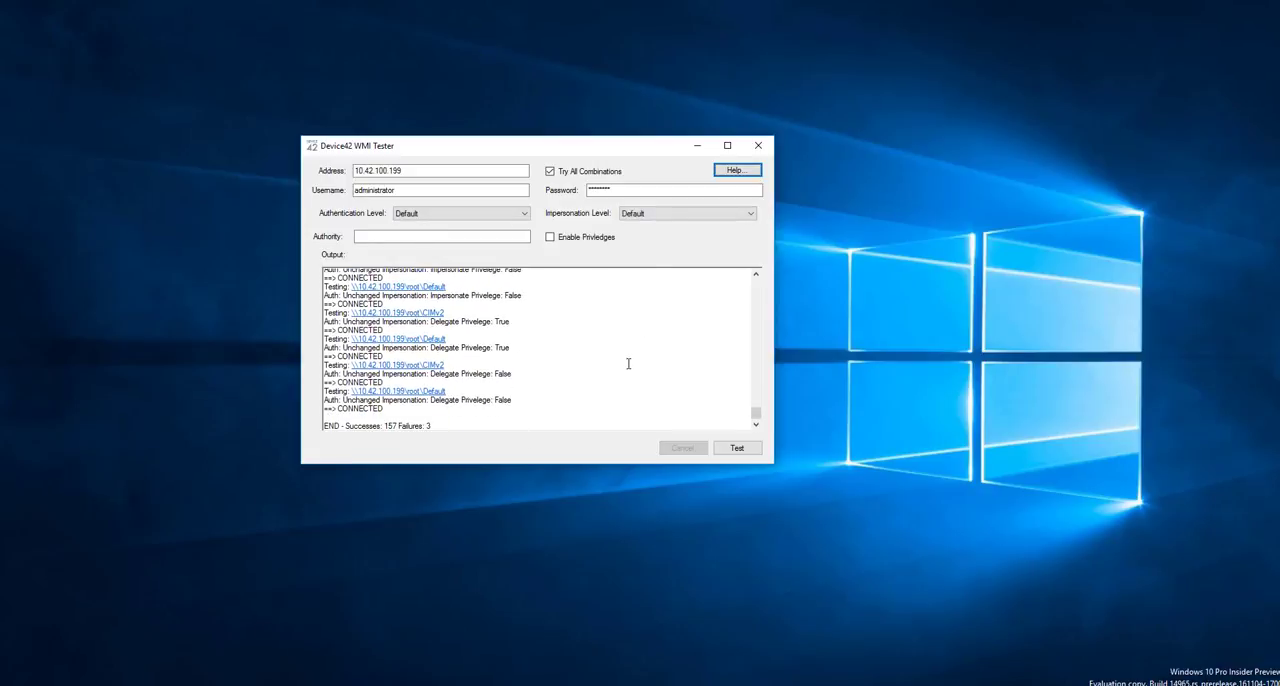
{"action": "mouse_move", "coordinate": [364, 448]}
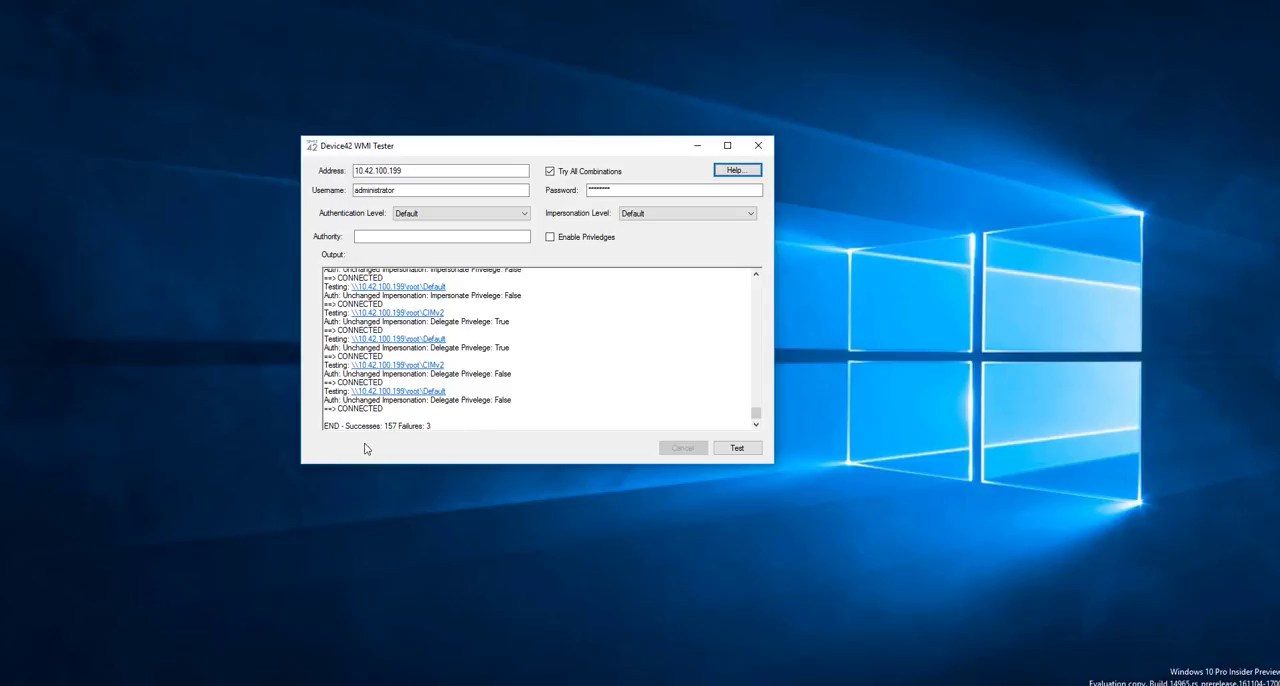
{"action": "mouse_move", "coordinate": [454, 376]}
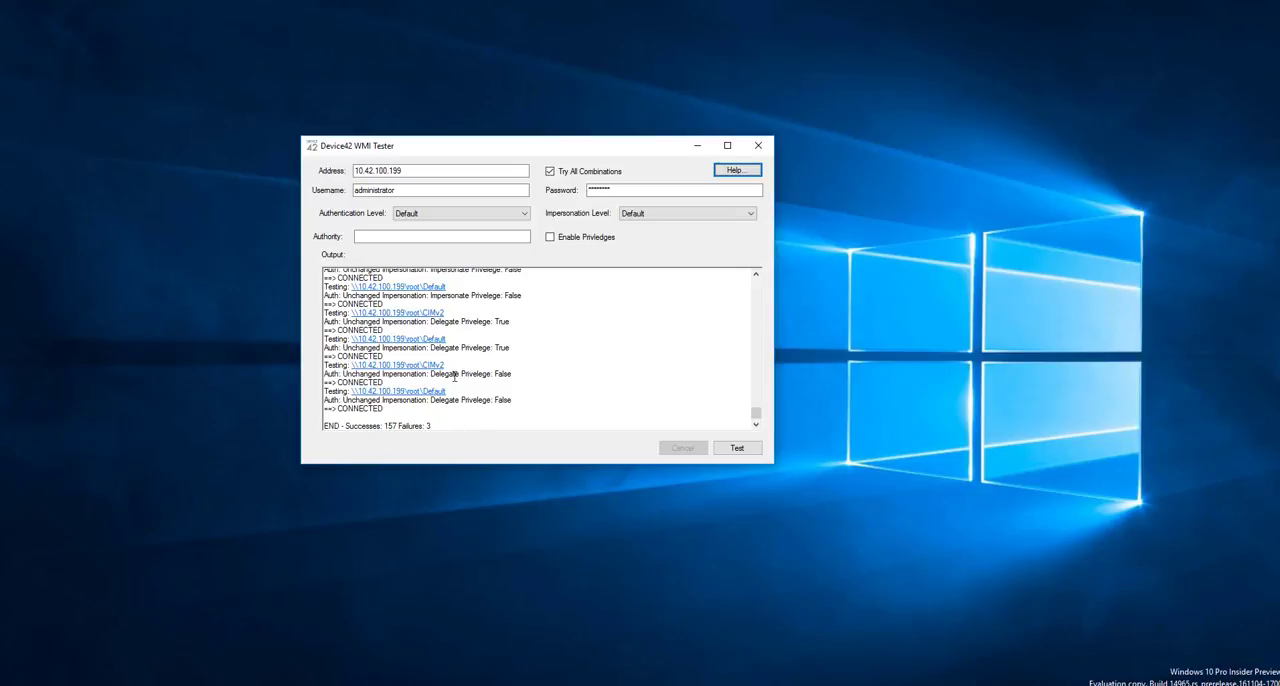
{"action": "mouse_move", "coordinate": [624, 276]}
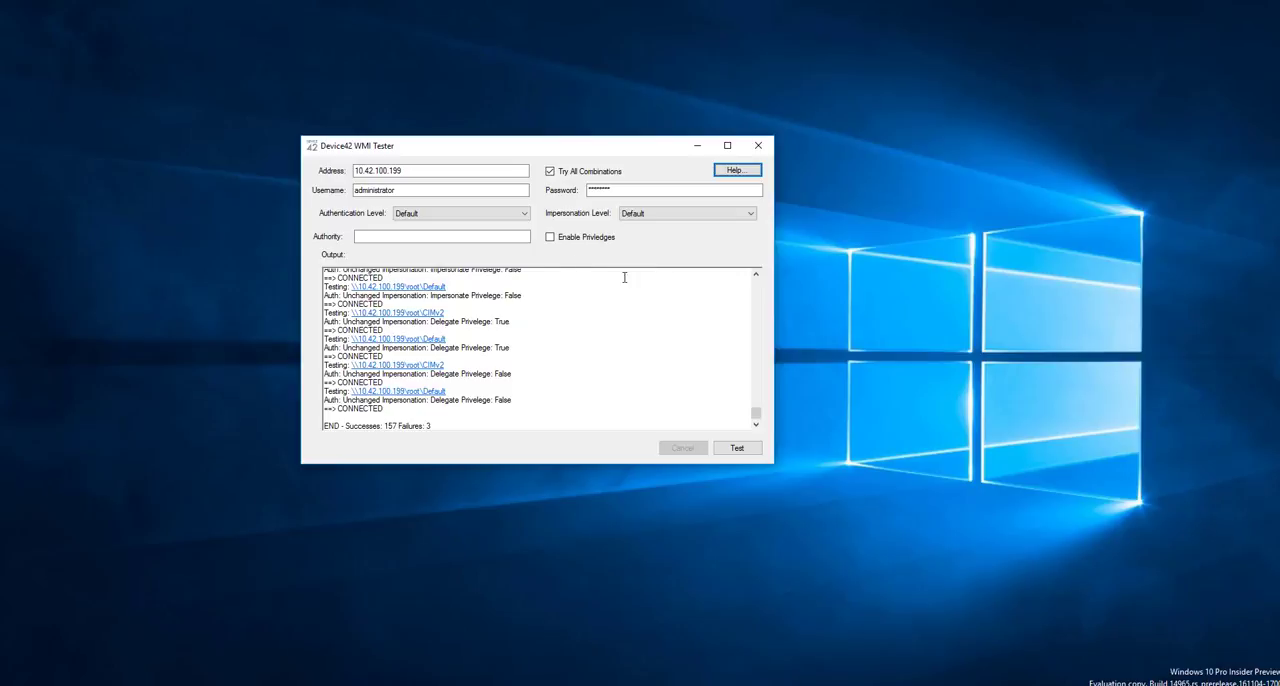